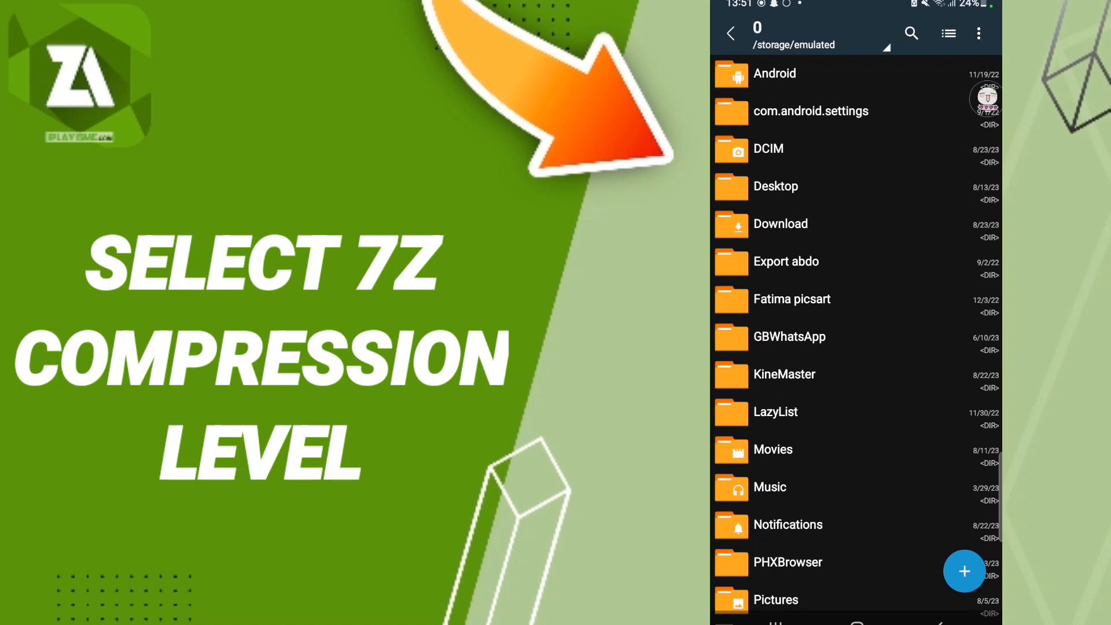
# - Reach ZArchiver's Settings screen from the overflow menu of the storage file list
pyautogui.click(979, 34)
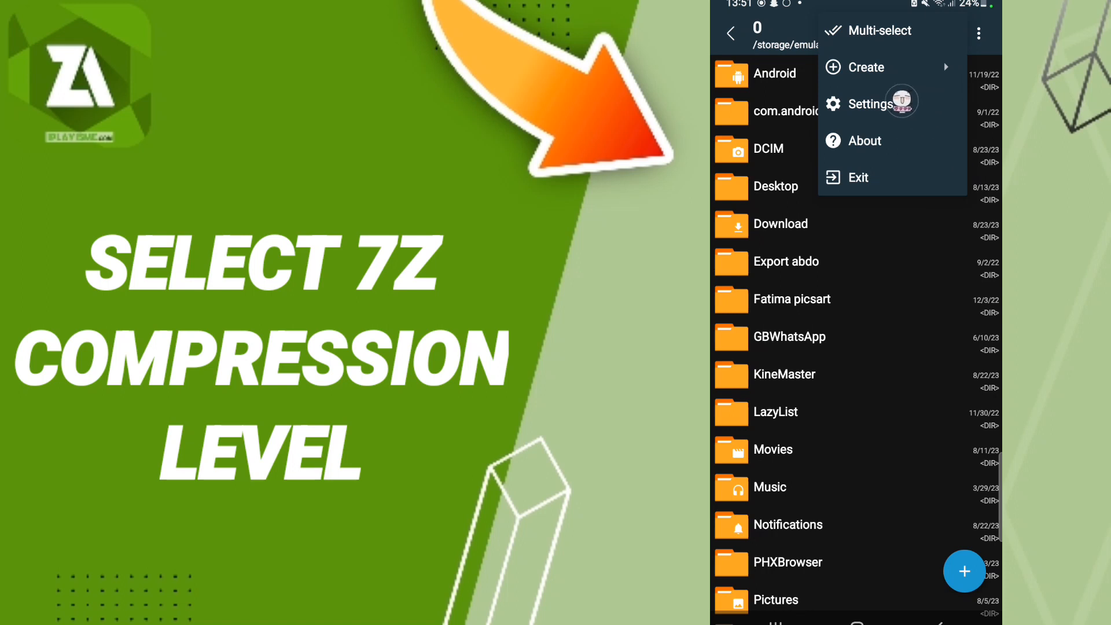
pyautogui.click(869, 104)
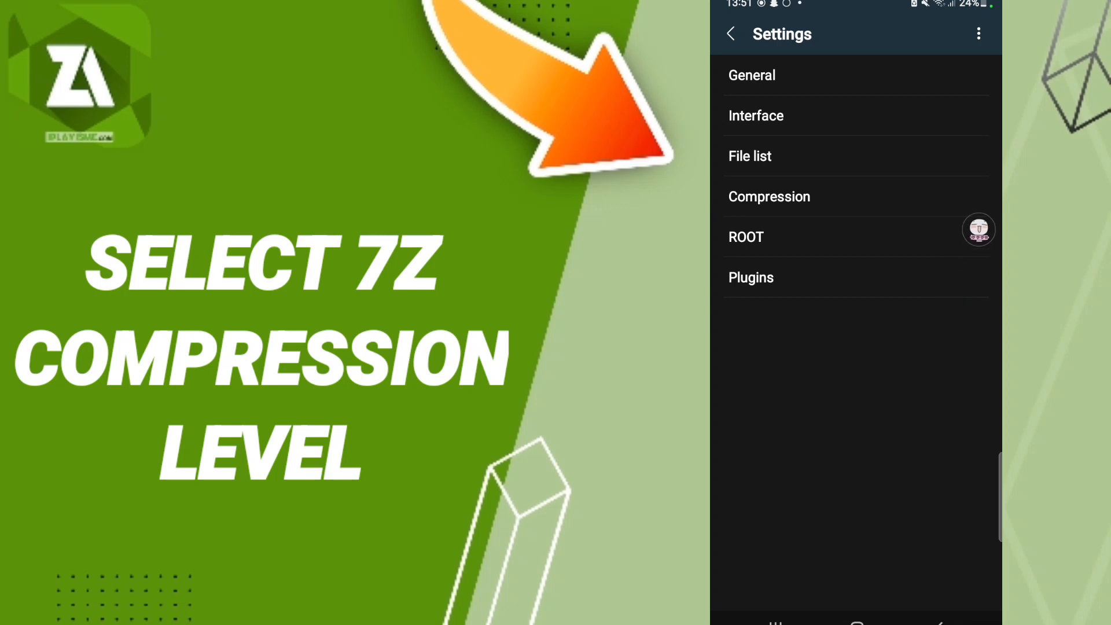
# - Enter the Compression section and show the 7z compression level choices, Fast currently marked
pyautogui.click(769, 197)
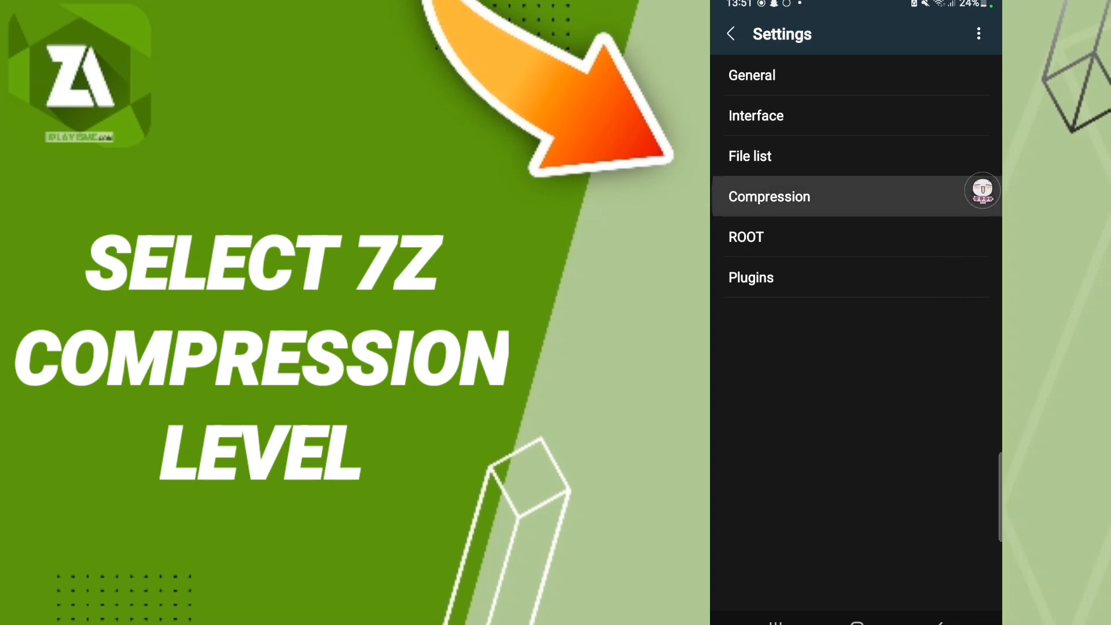
pyautogui.click(768, 197)
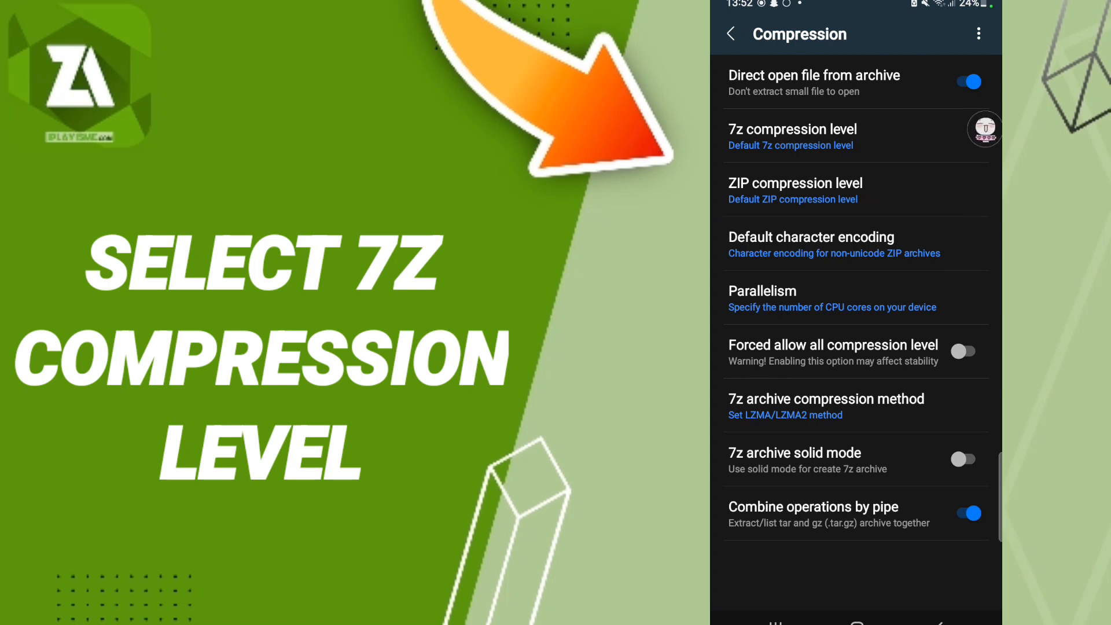
pyautogui.click(792, 136)
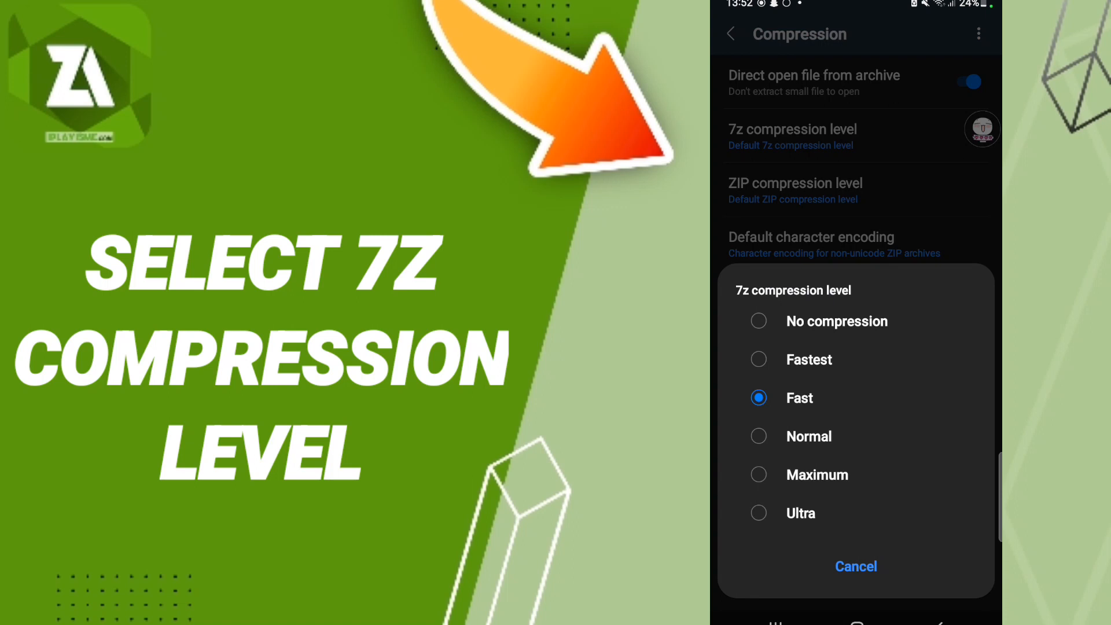